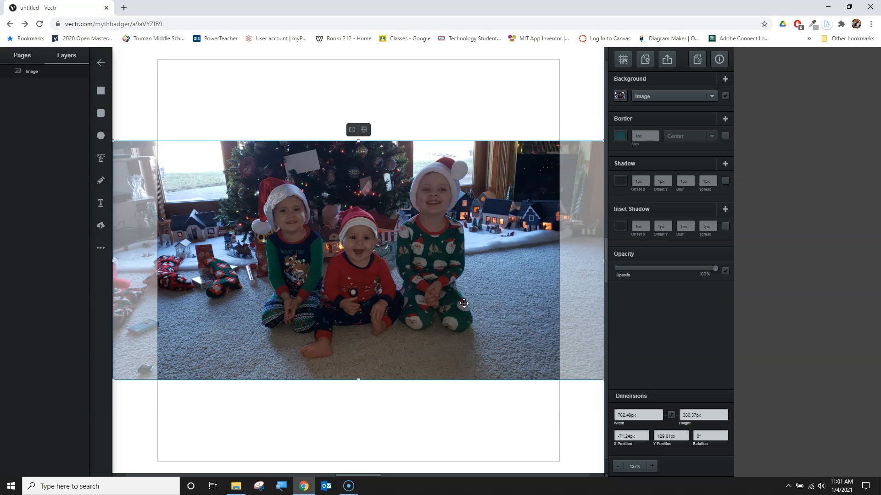
mouse_move(100, 248)
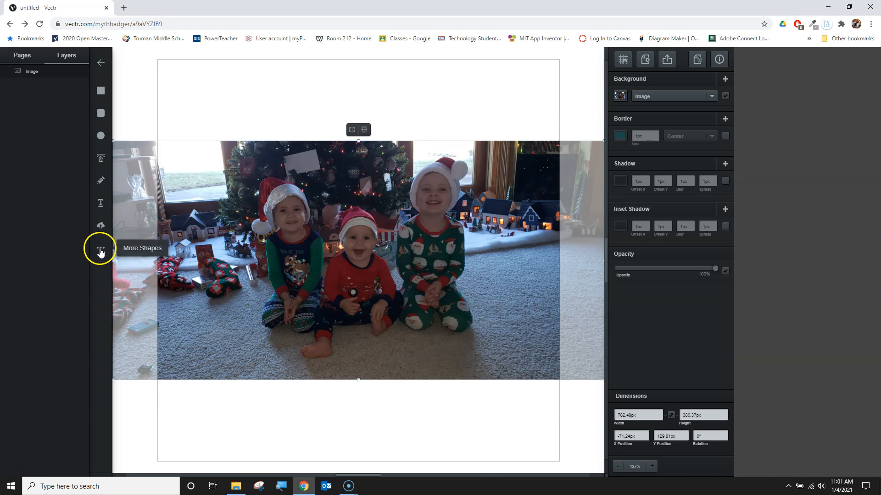
Add a pink heart from More Shapes and drag it over the centre of the photo.
click(198, 230)
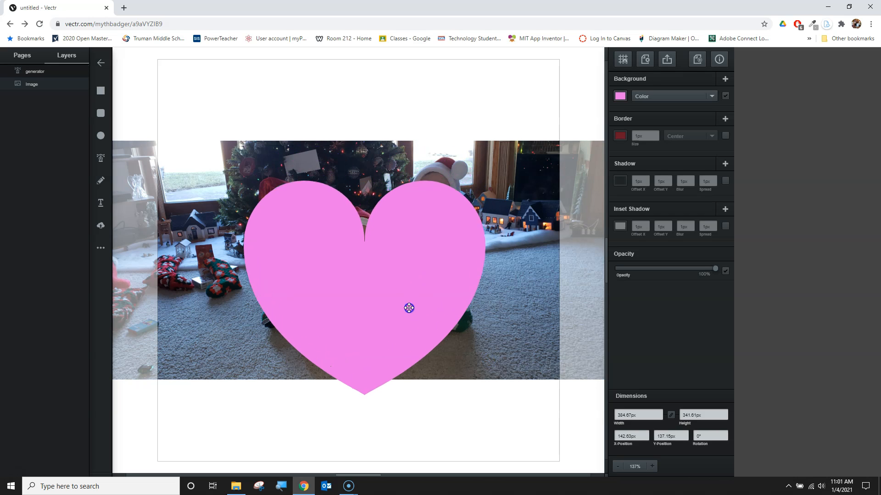
drag(408, 307, 411, 277)
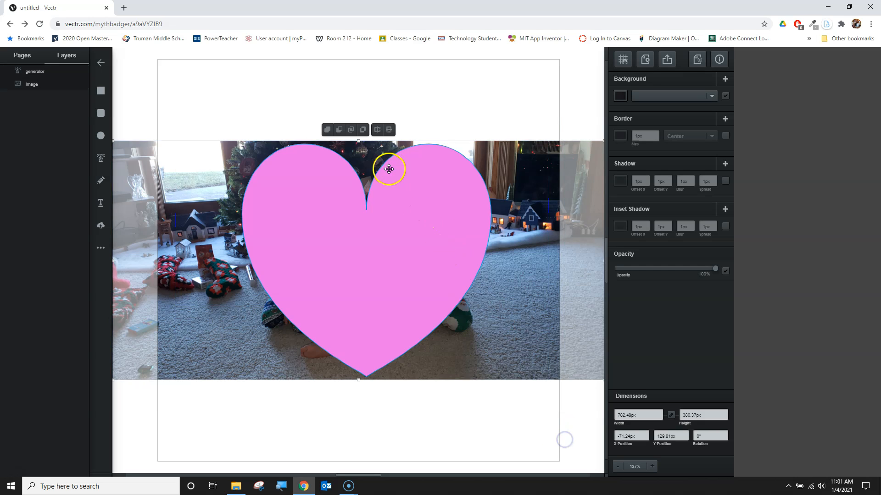
click(350, 129)
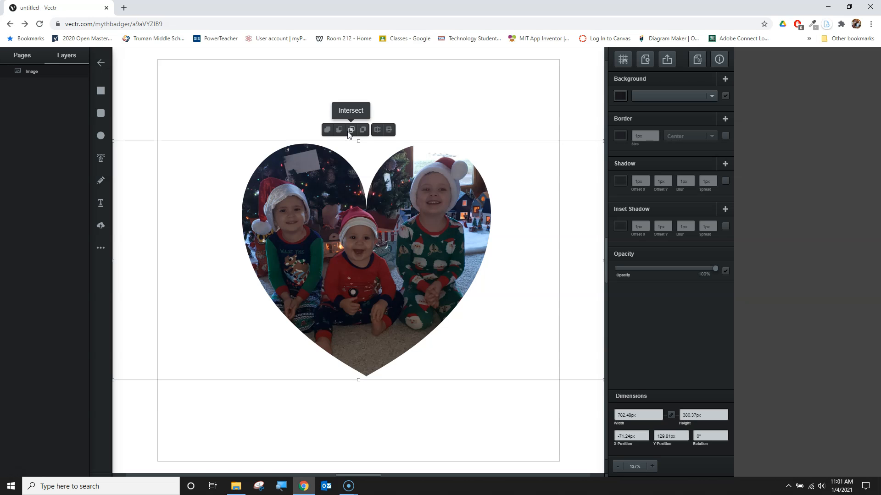
mouse_move(350, 140)
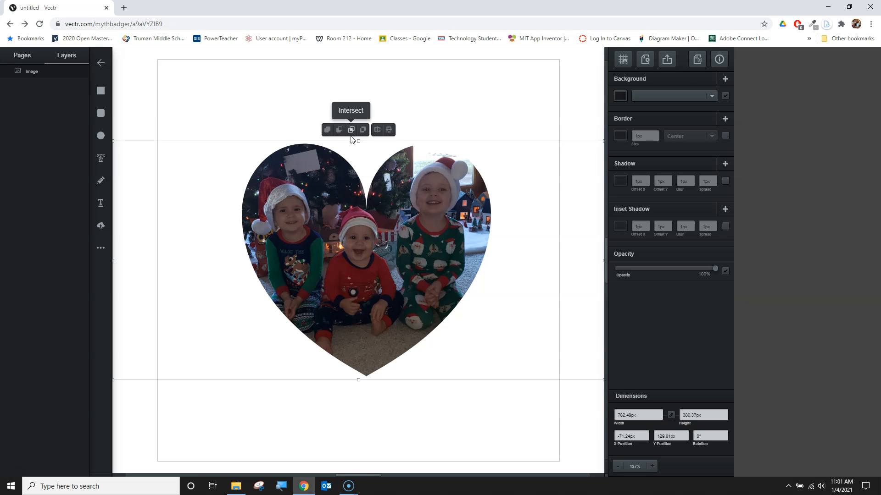
click(351, 130)
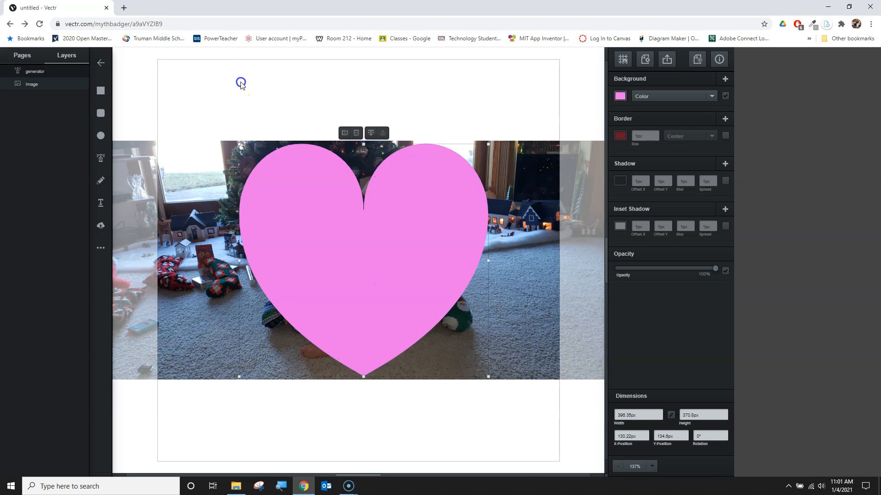
click(350, 130)
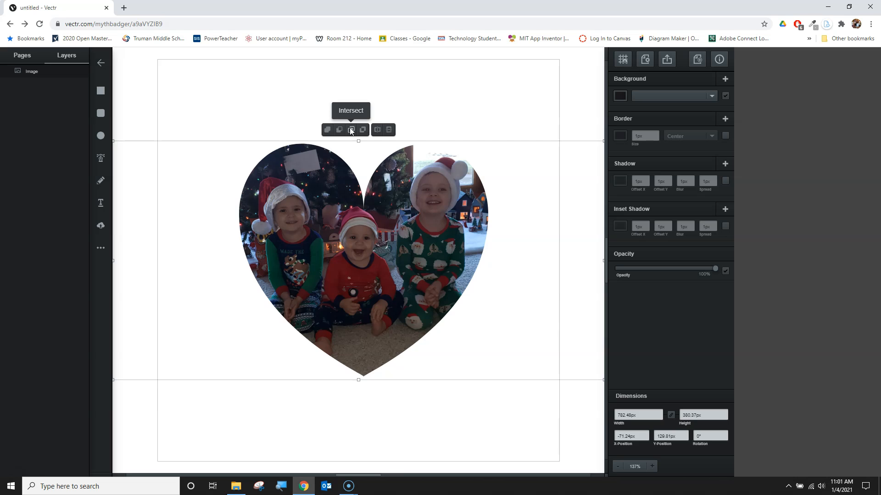
click(350, 129)
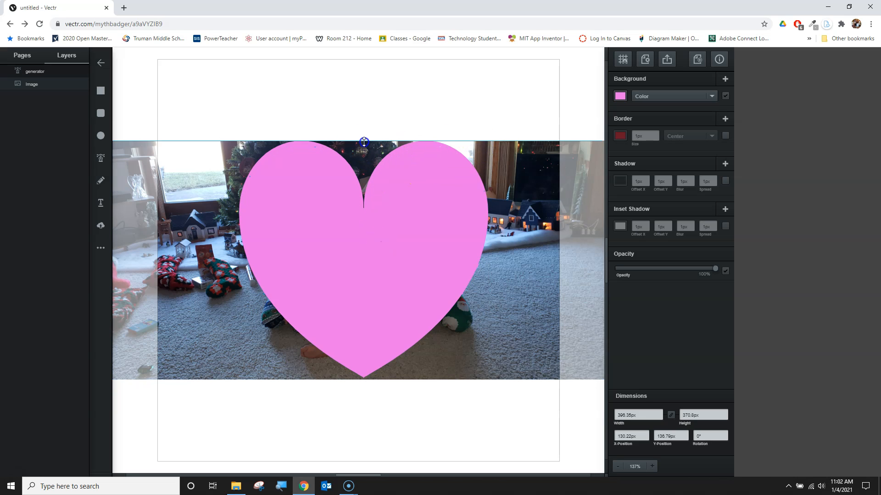
Resize the heart, select it together with the photo, and apply Intersect.
drag(363, 142, 363, 378)
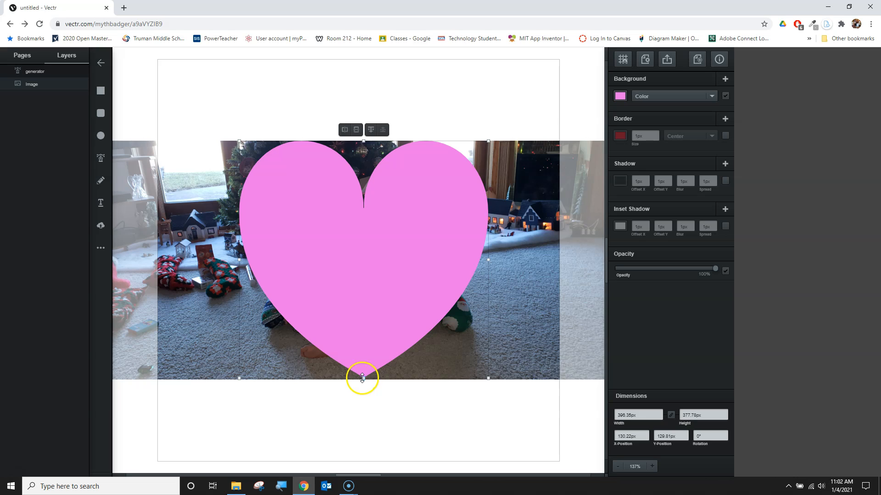
drag(362, 377, 365, 380)
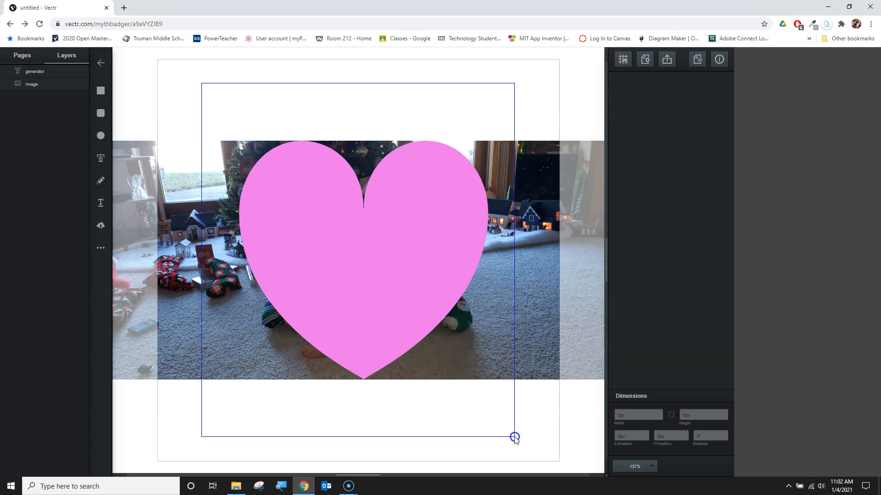
click(351, 130)
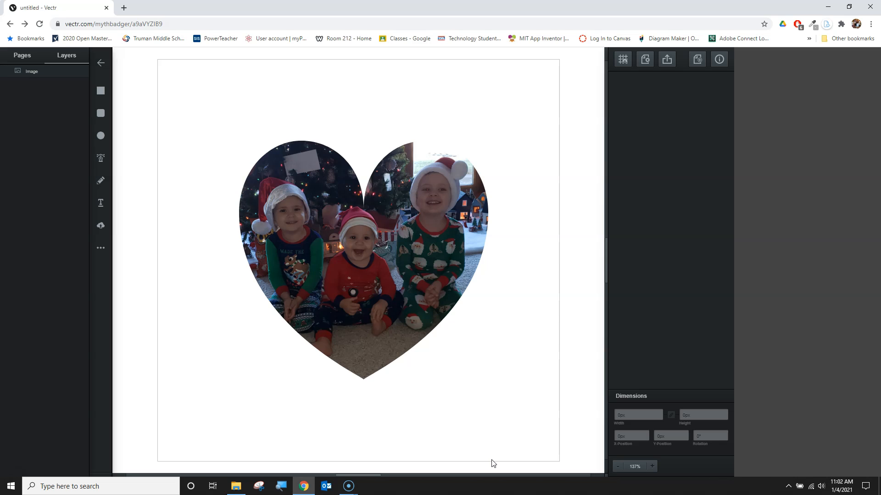
click(315, 220)
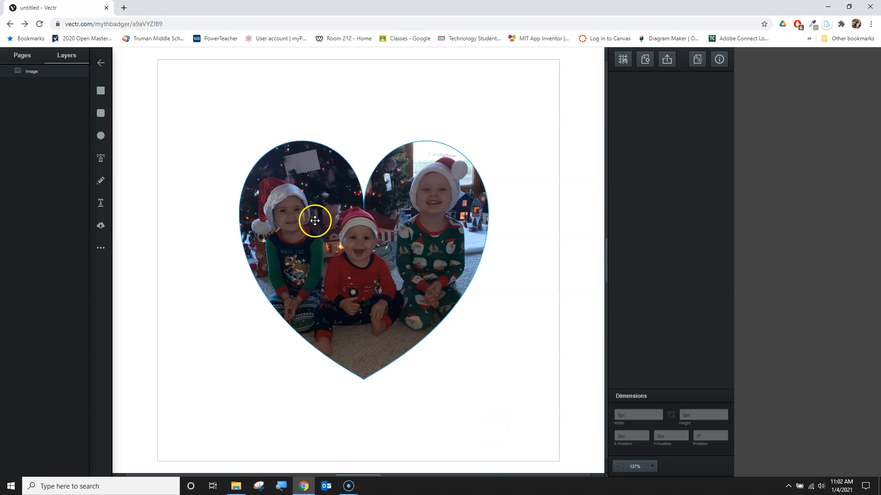
click(315, 220)
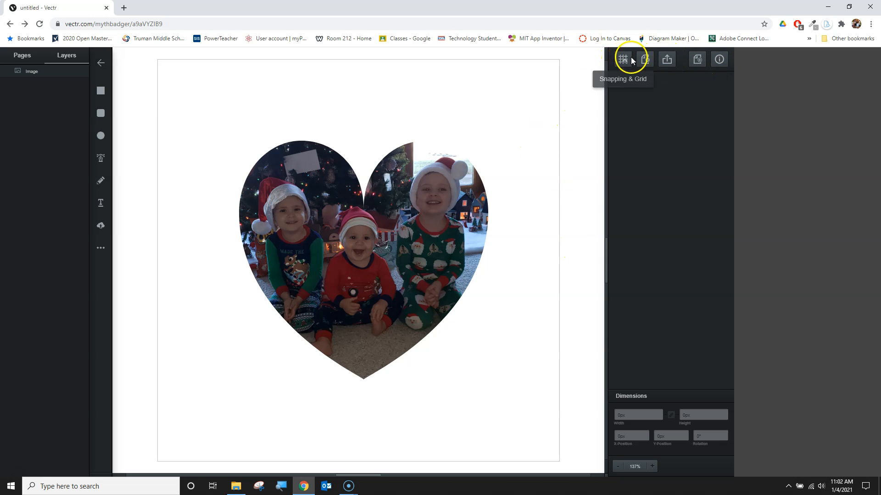
mouse_move(698, 59)
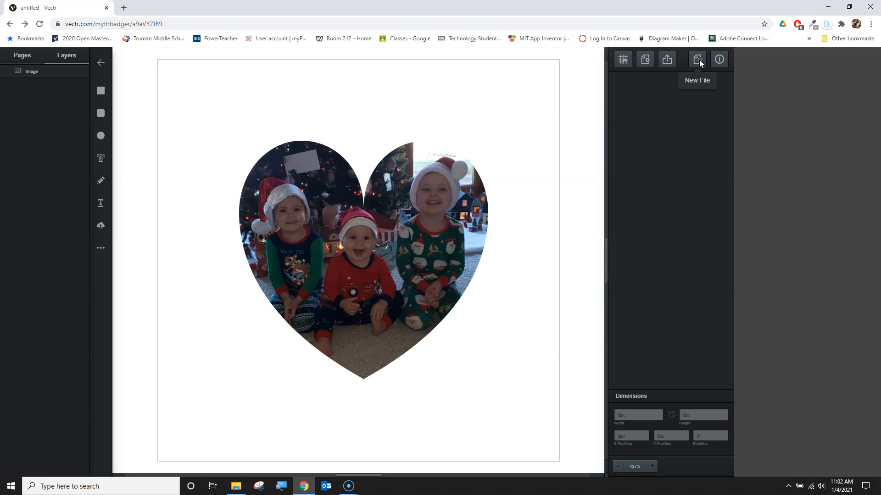
mouse_move(666, 59)
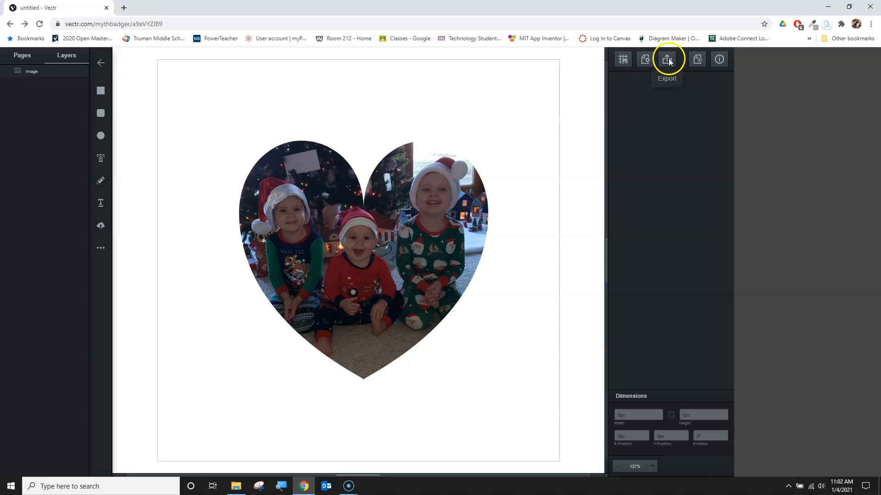
Review document settings, turn the grid on then off, and open the Export preview.
click(644, 60)
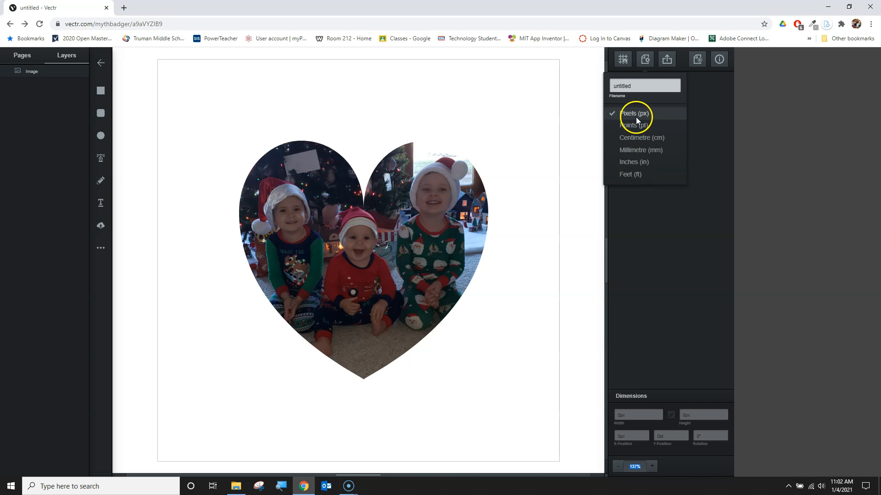
click(622, 60)
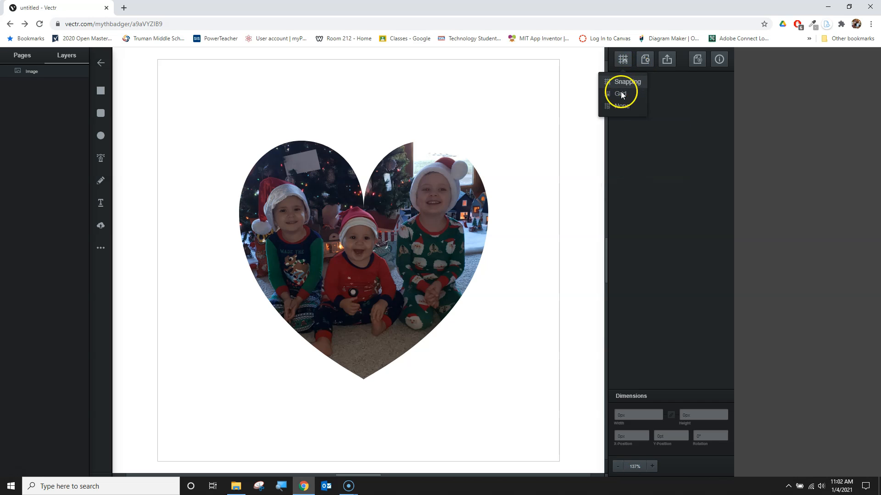
click(622, 94)
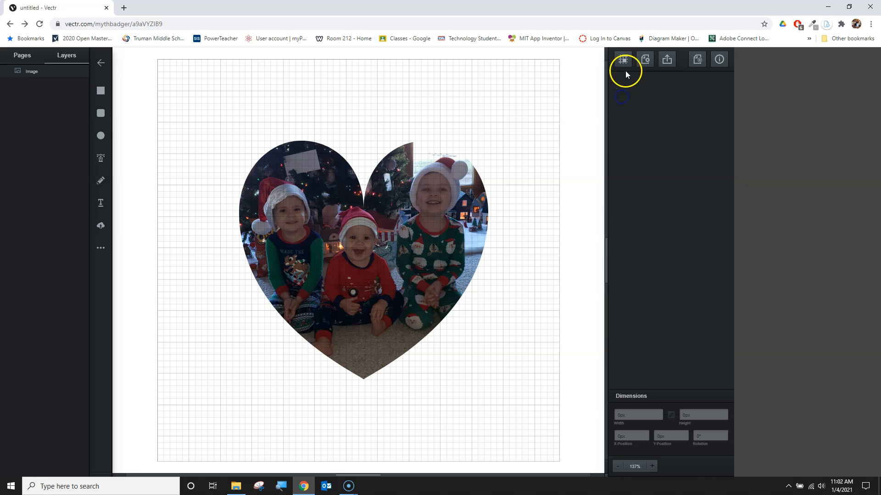
click(623, 59)
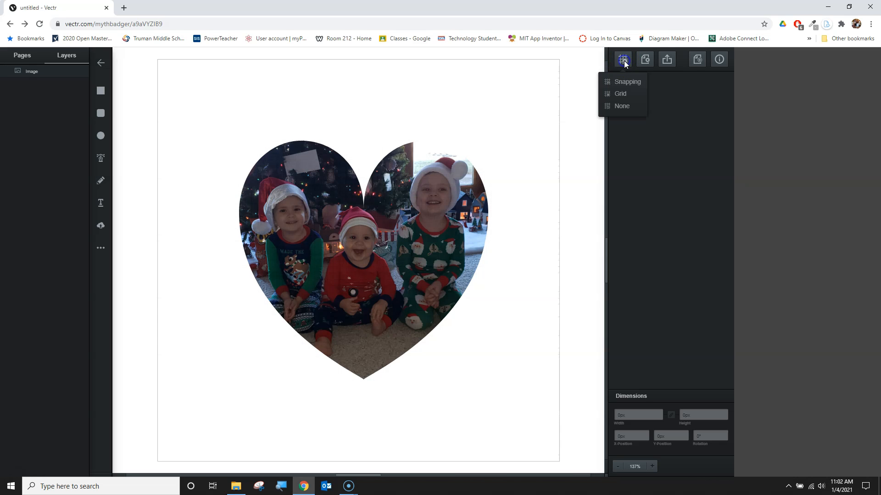
click(434, 198)
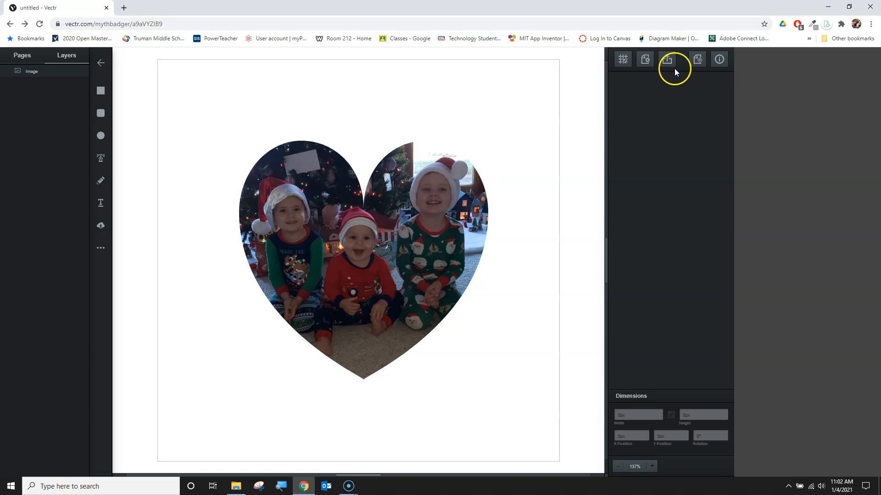
click(666, 59)
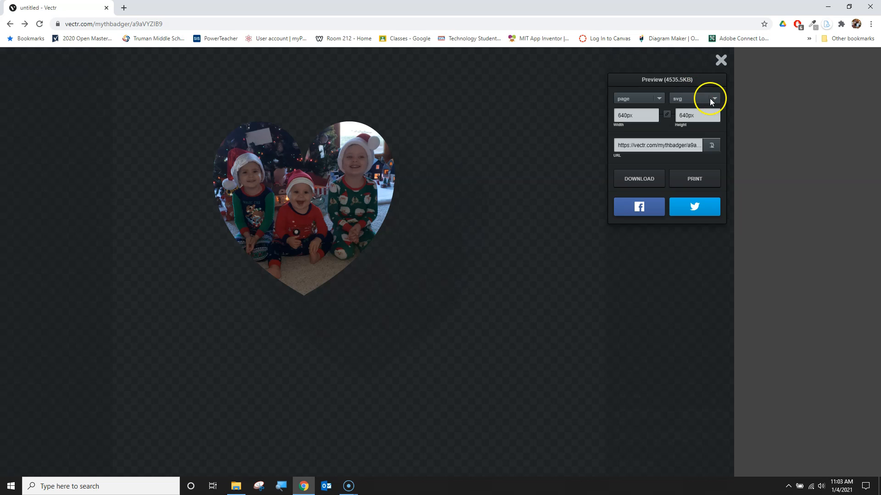
click(695, 98)
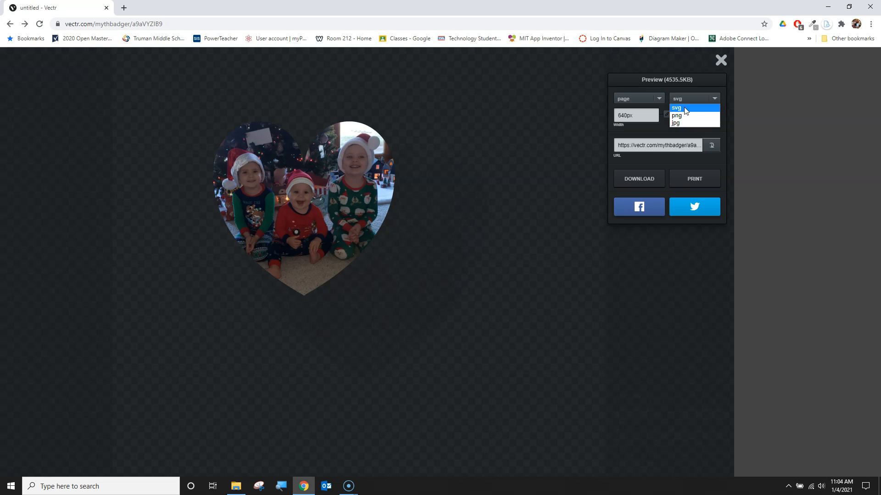
click(676, 108)
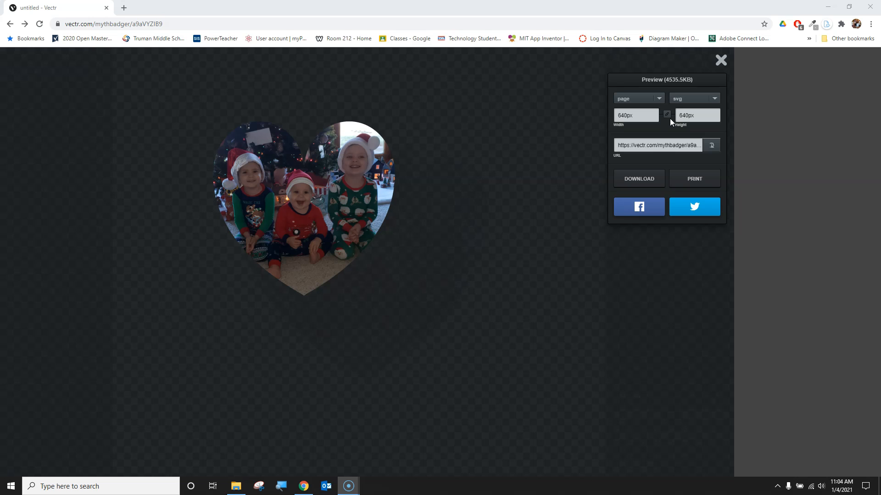
mouse_move(536, 166)
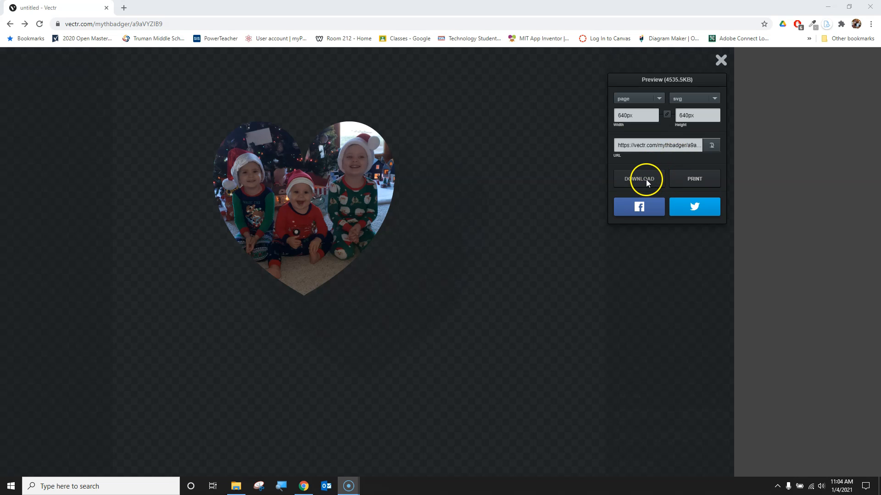
Download the SVG as 'Heart Boys', then close the export preview.
click(638, 178)
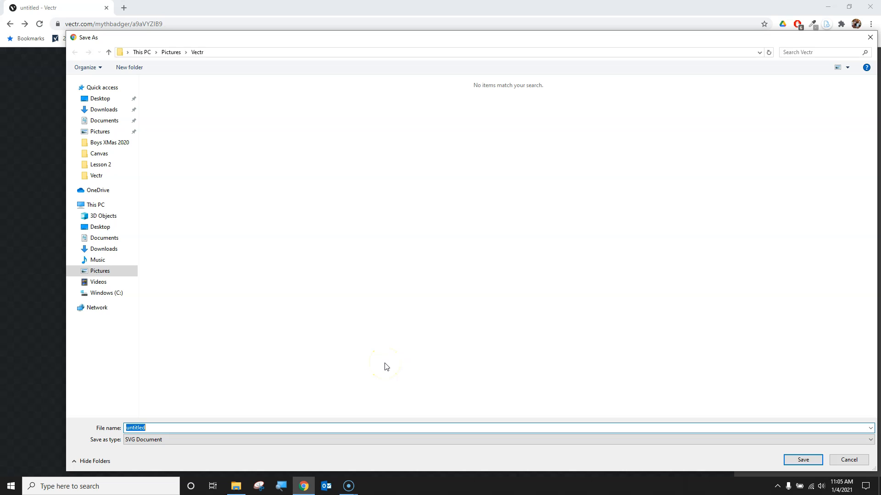
text(Heart)
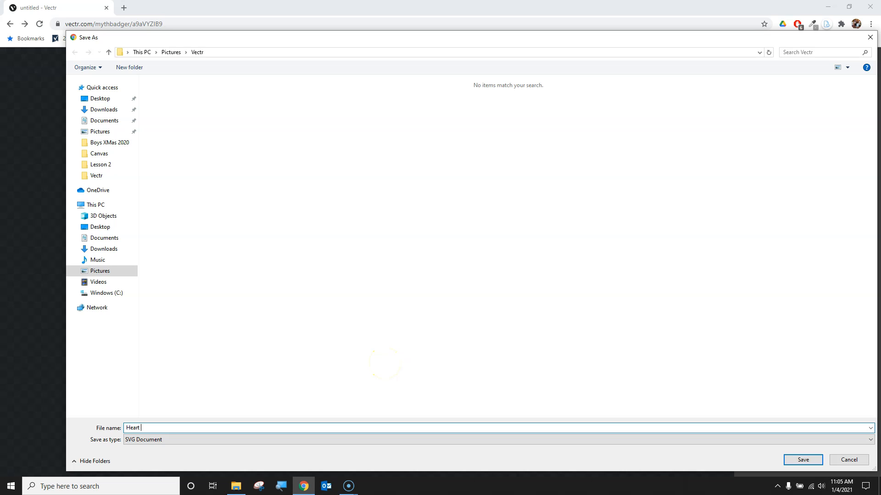
text(Boys)
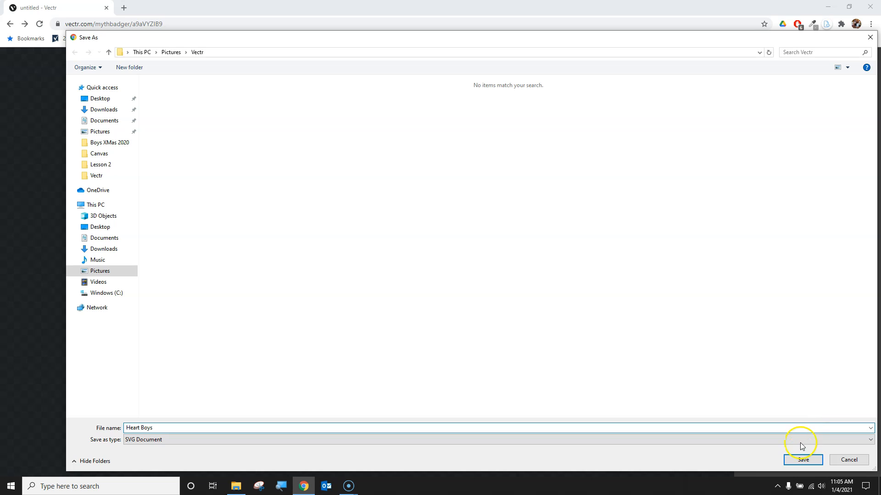
click(803, 460)
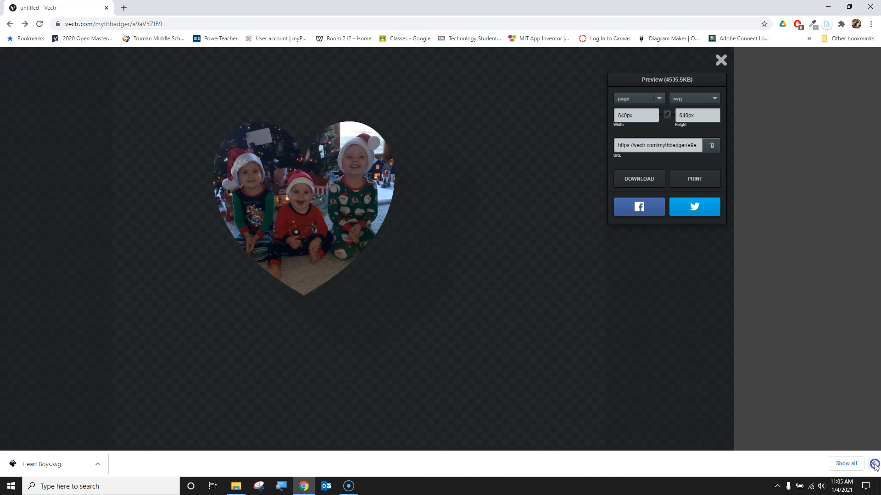
click(721, 60)
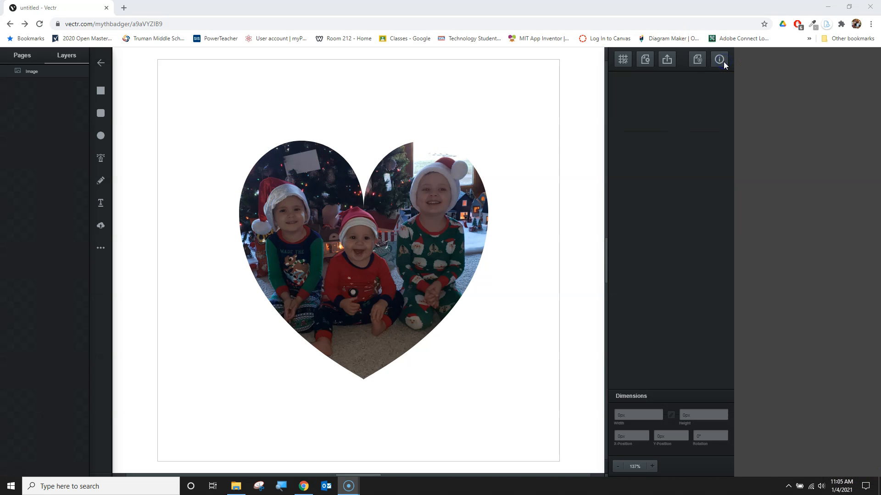